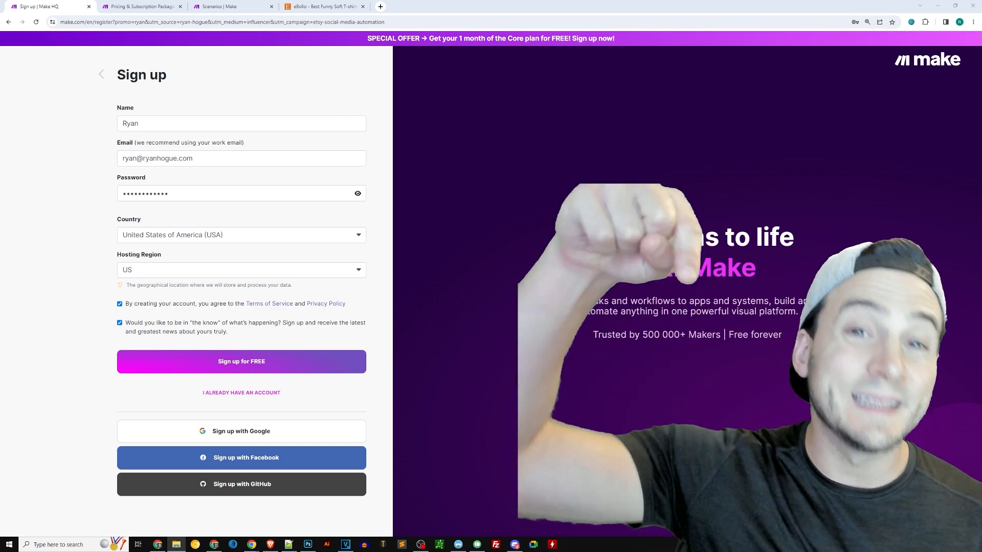
Step: Go to the scenarios list and create a new, empty scenario
{"action": "key", "text": "f11"}
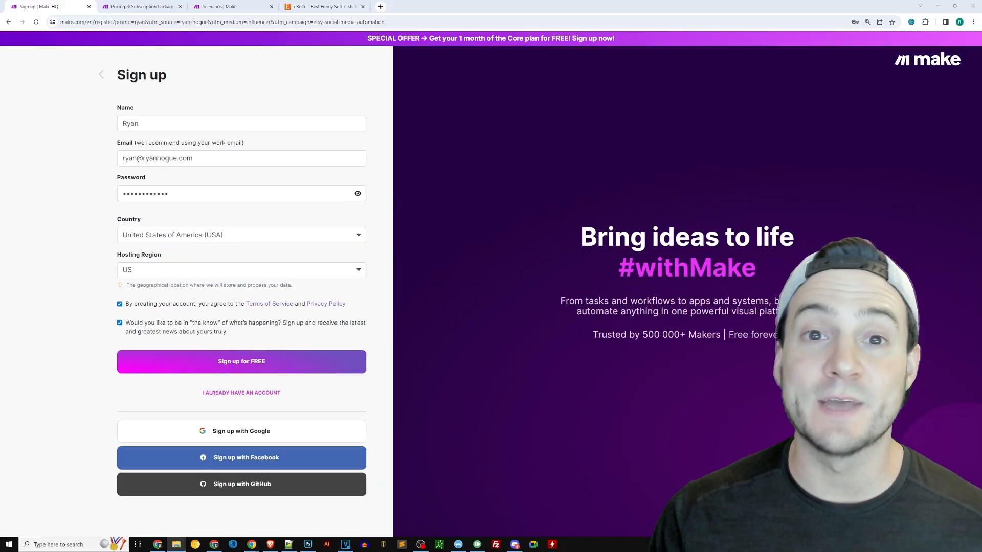
{"action": "mouse_move", "coordinate": [127, 108]}
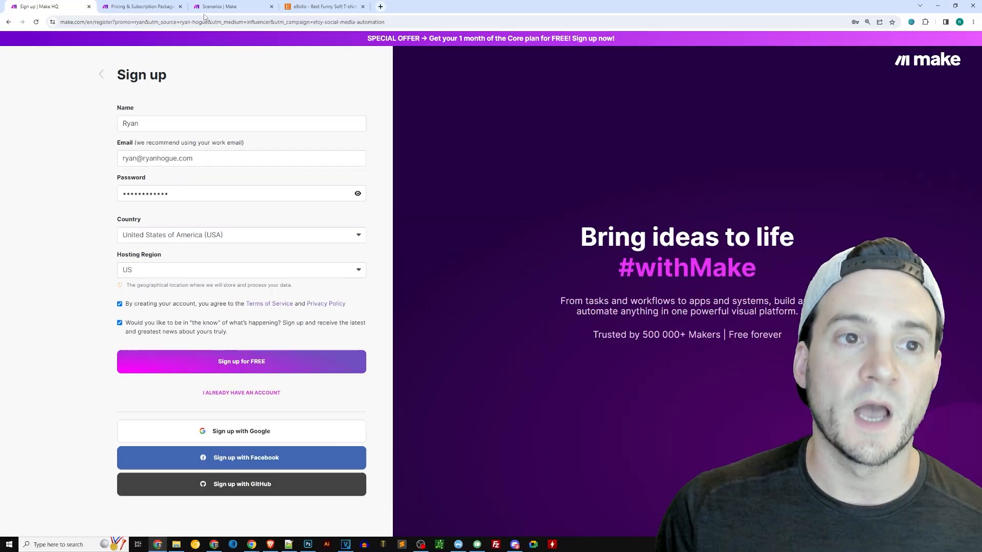
{"action": "left_click", "coordinate": [231, 7]}
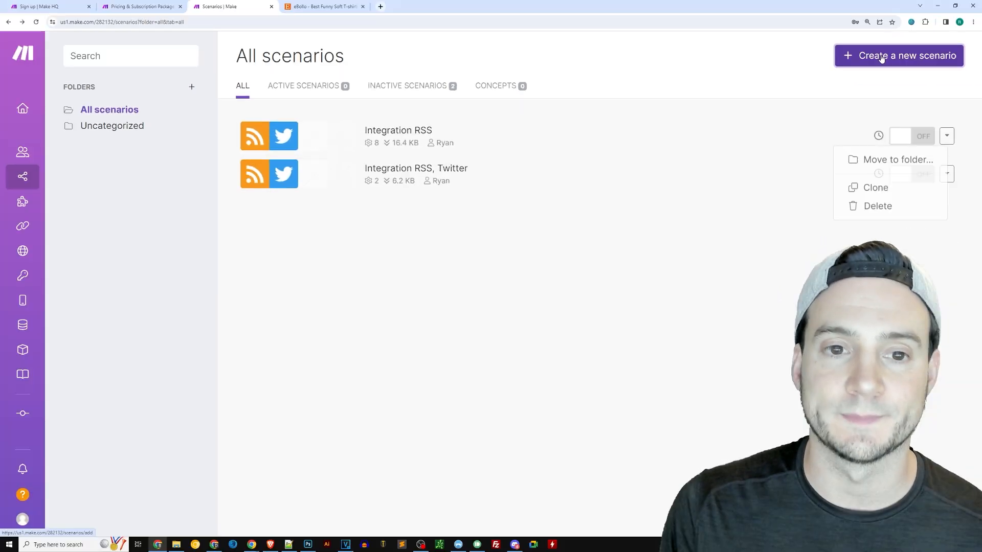
{"action": "left_click", "coordinate": [898, 55]}
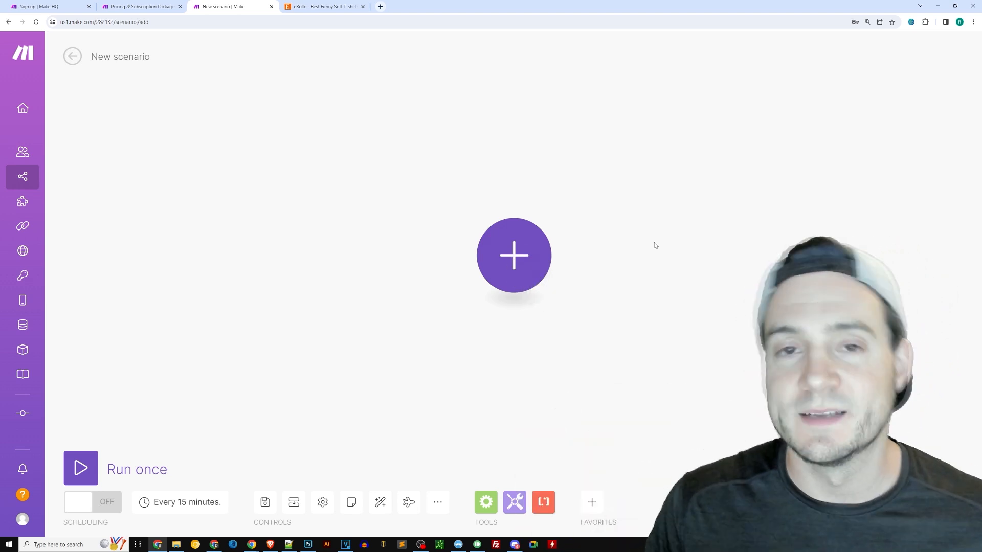
{"action": "mouse_move", "coordinate": [529, 295]}
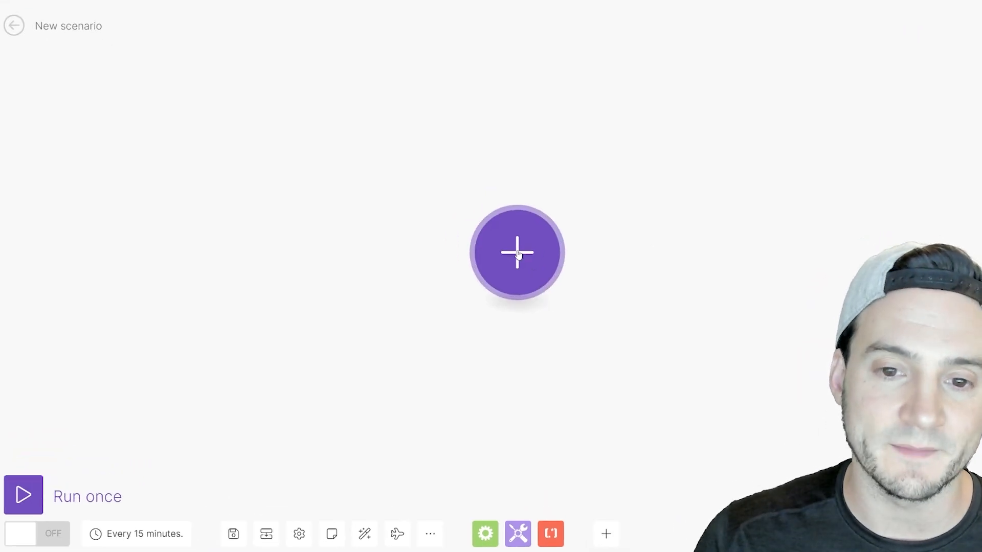
Step: Add the RSS app's 'Watch RSS feed items' trigger as the first module
{"action": "left_click", "coordinate": [517, 253]}
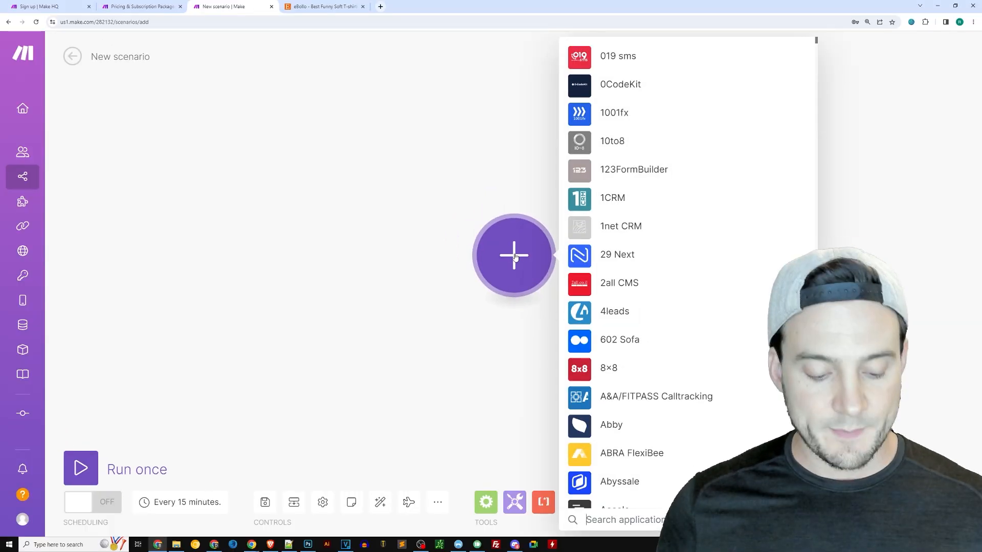
{"action": "type", "text": "rss"}
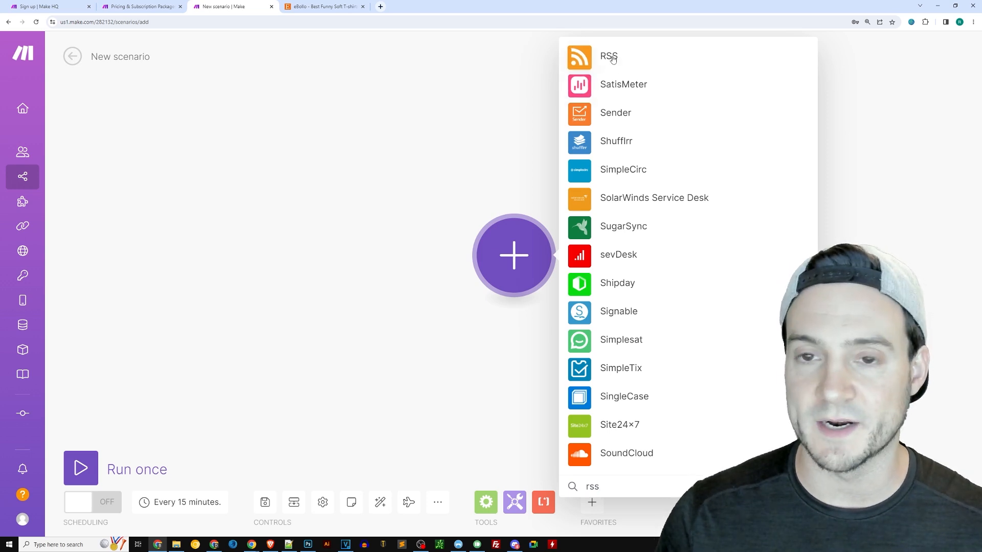
{"action": "left_click", "coordinate": [608, 57]}
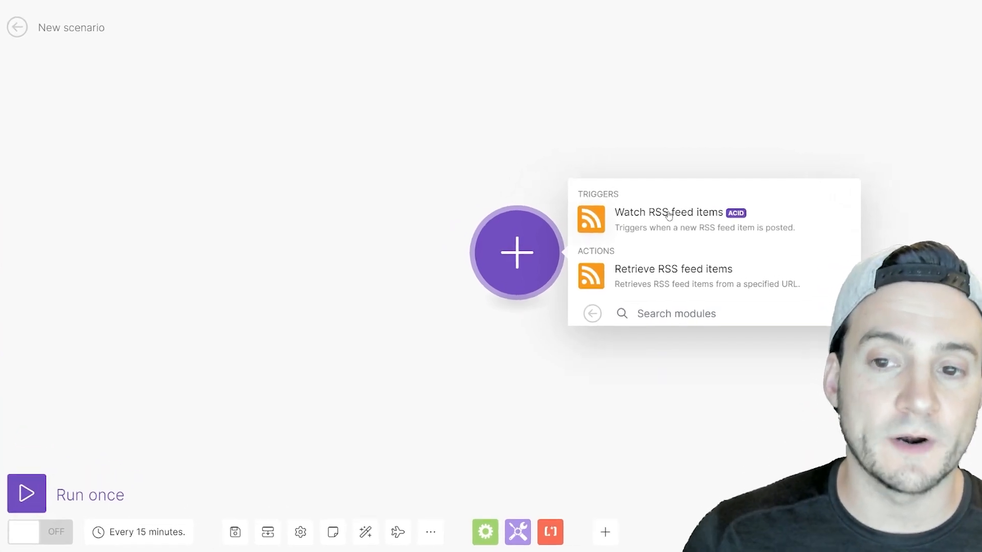
{"action": "left_click", "coordinate": [668, 212]}
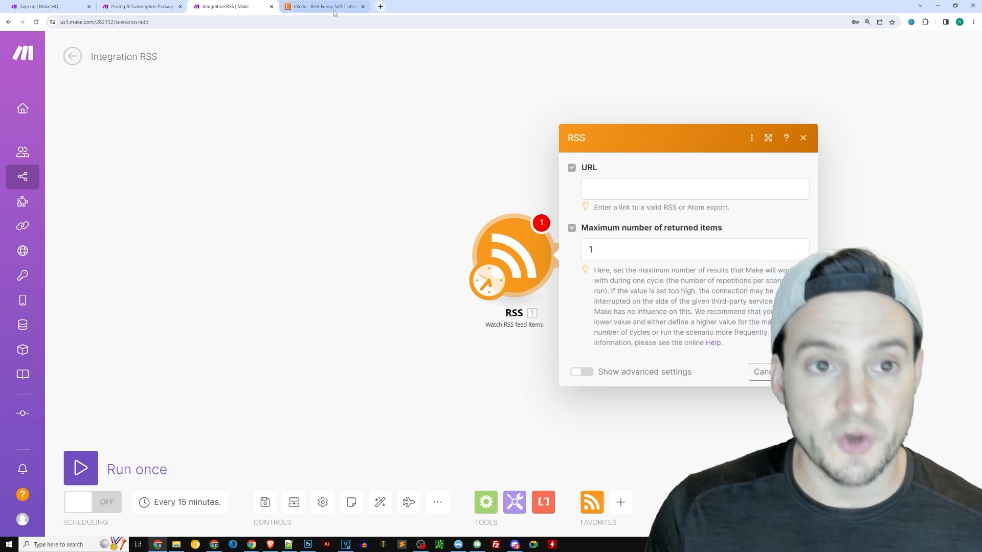
Step: Load the eBollo Etsy shop's RSS feed by appending /rss to its address
{"action": "left_click", "coordinate": [324, 6]}
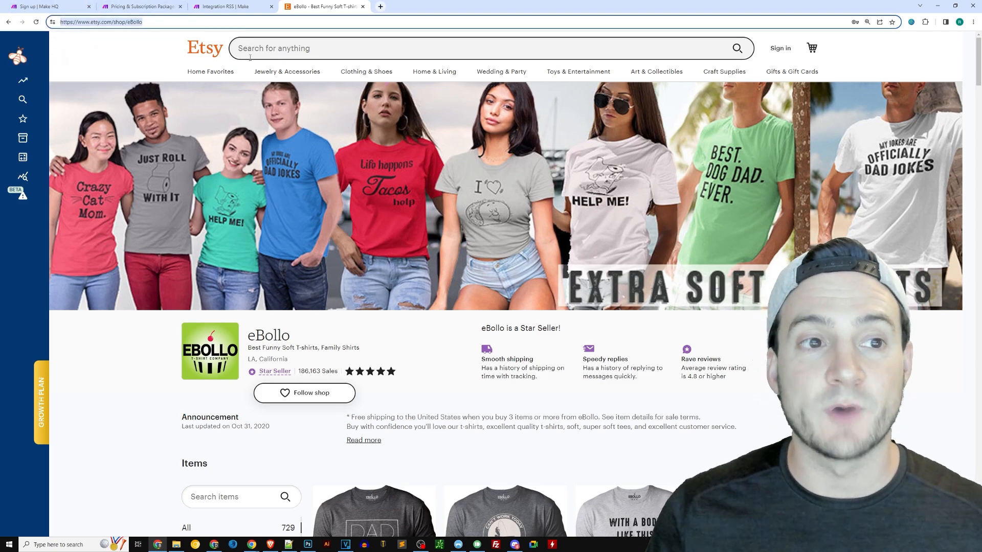
{"action": "left_click", "coordinate": [99, 22]}
{"action": "type", "text": "/rss"}
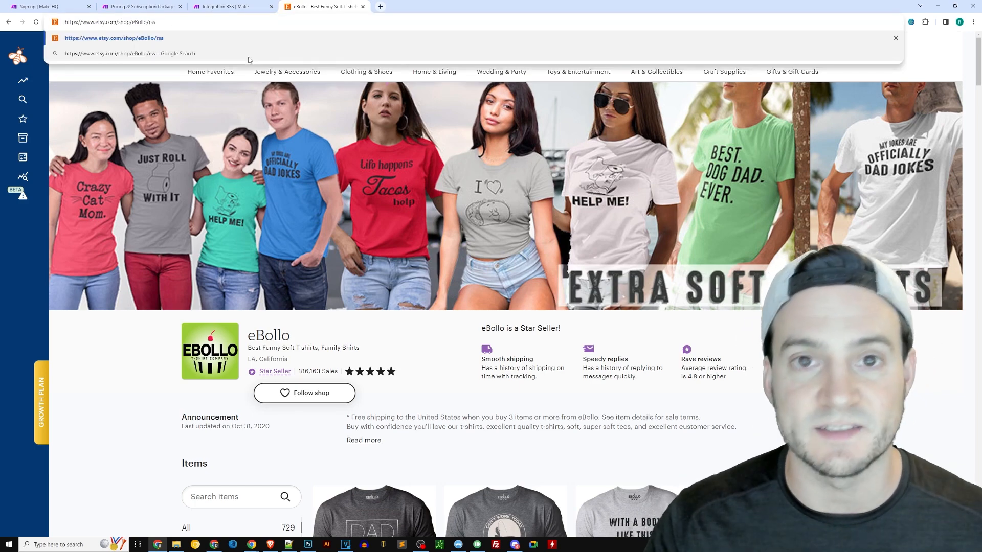
{"action": "key", "text": "Enter"}
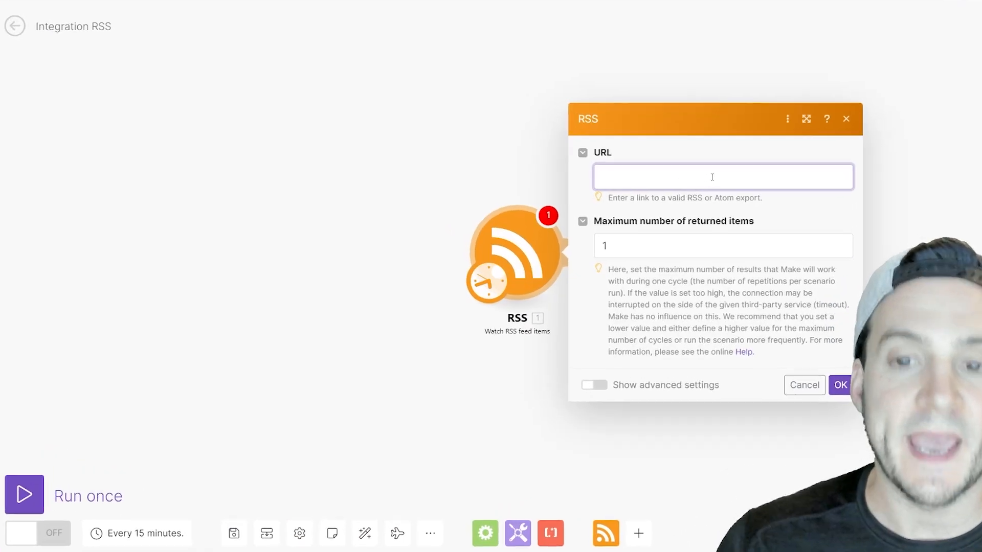
{"action": "type", "text": "https://www.etsy.com/shop/eBollo/rss"}
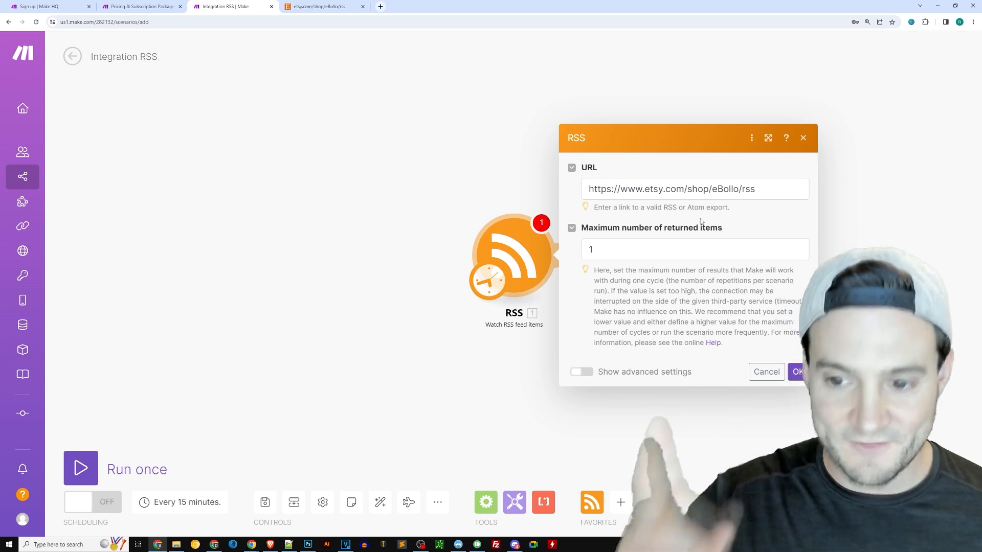
{"action": "left_click", "coordinate": [797, 372]}
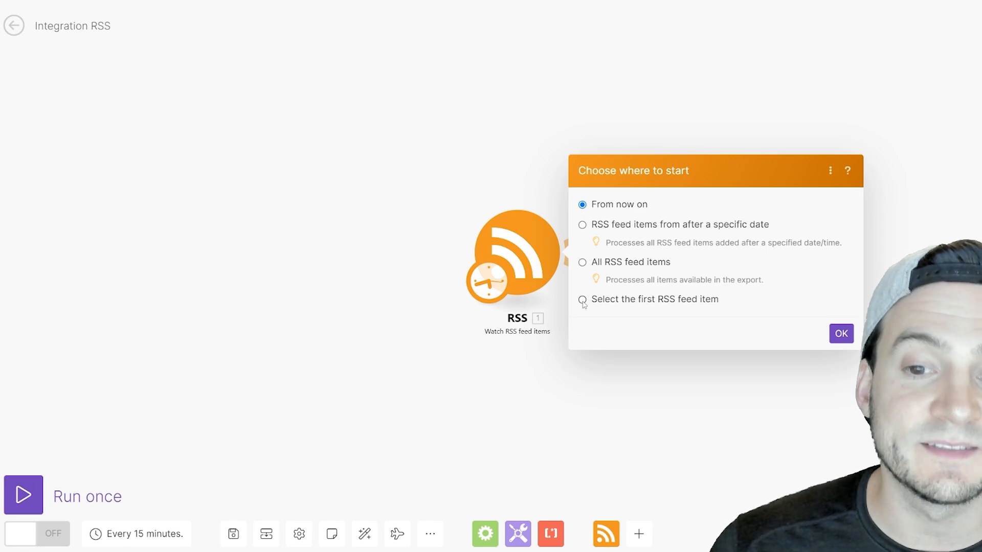
Step: Start the trigger from a chosen item, the newest eBollo listing, after checking the raw feed
{"action": "left_click", "coordinate": [582, 299]}
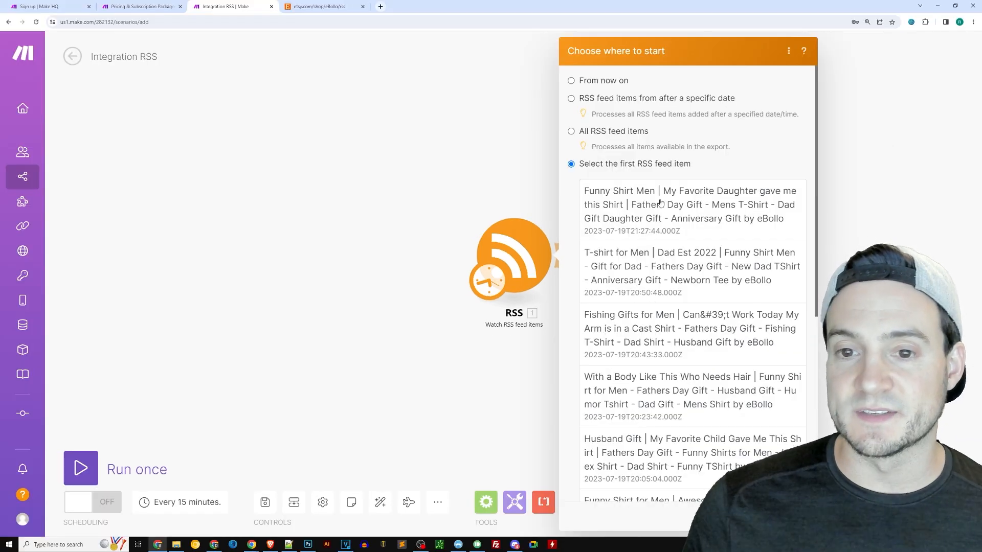
{"action": "left_click", "coordinate": [323, 7]}
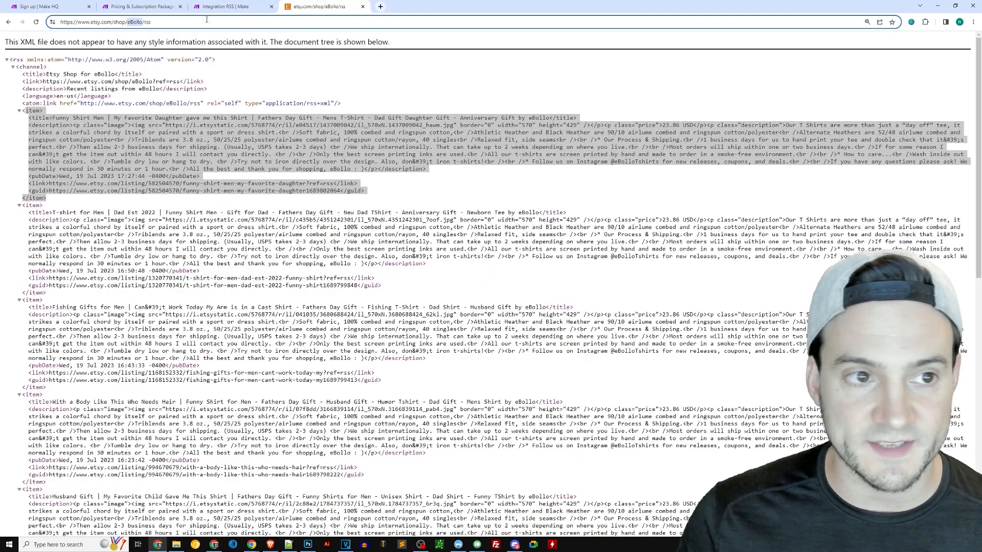
{"action": "left_click", "coordinate": [232, 6]}
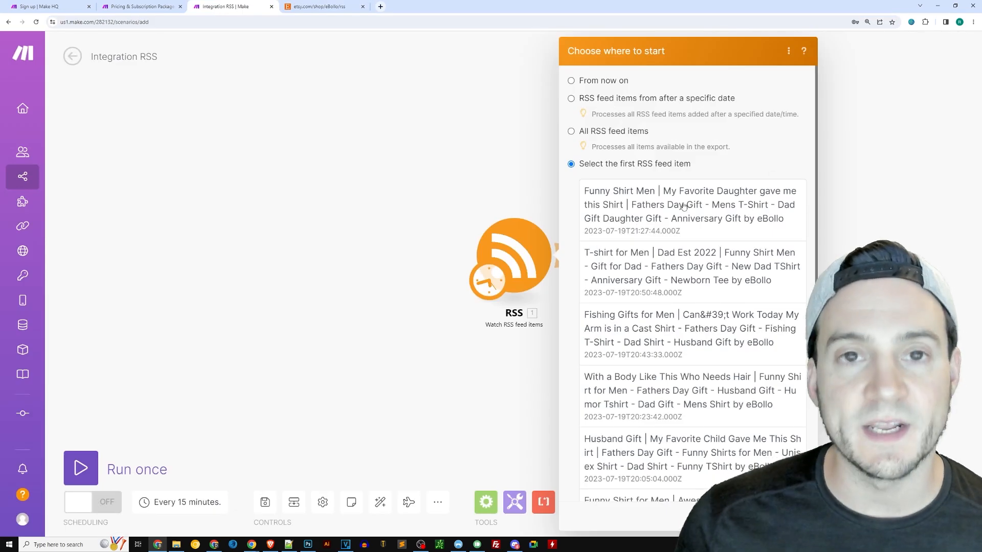
{"action": "left_click", "coordinate": [691, 204]}
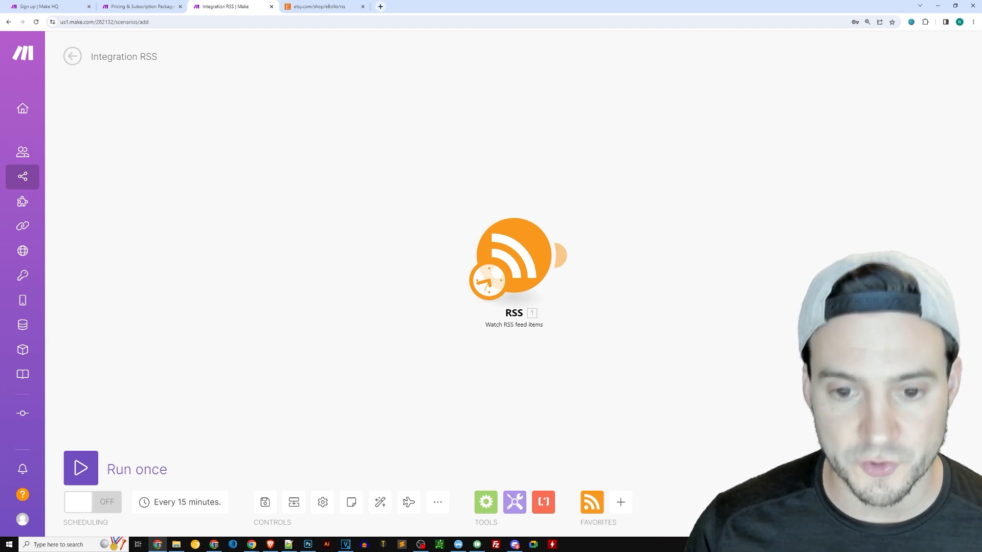
{"action": "mouse_move", "coordinate": [575, 248]}
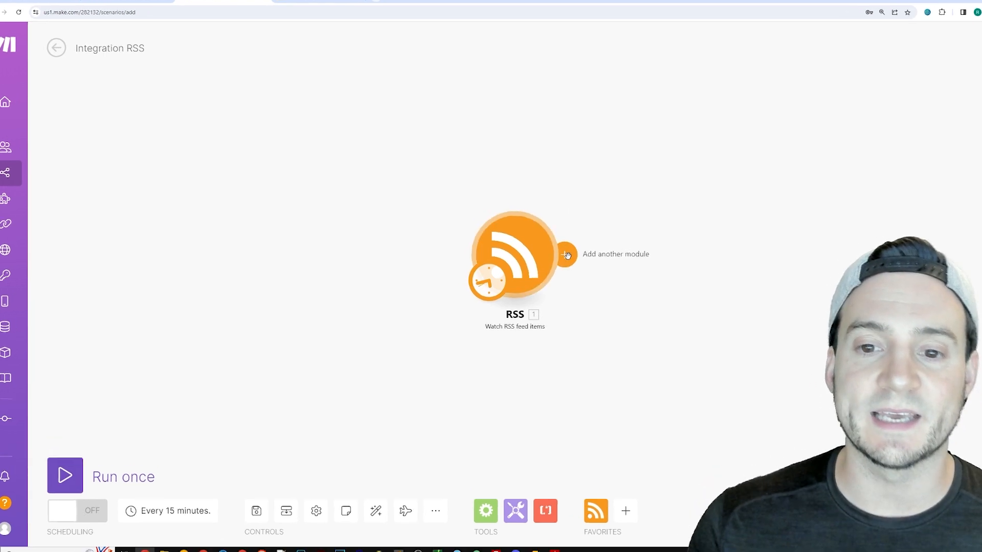
Step: Add a second module, search apps for 'twitt', and view Make's pricing plans
{"action": "left_click", "coordinate": [566, 254]}
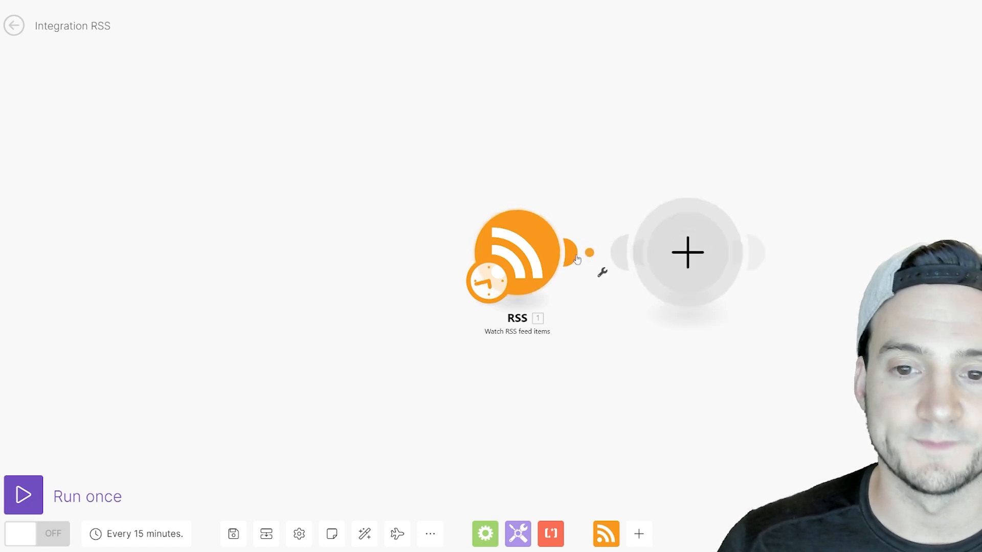
{"action": "left_click", "coordinate": [687, 253]}
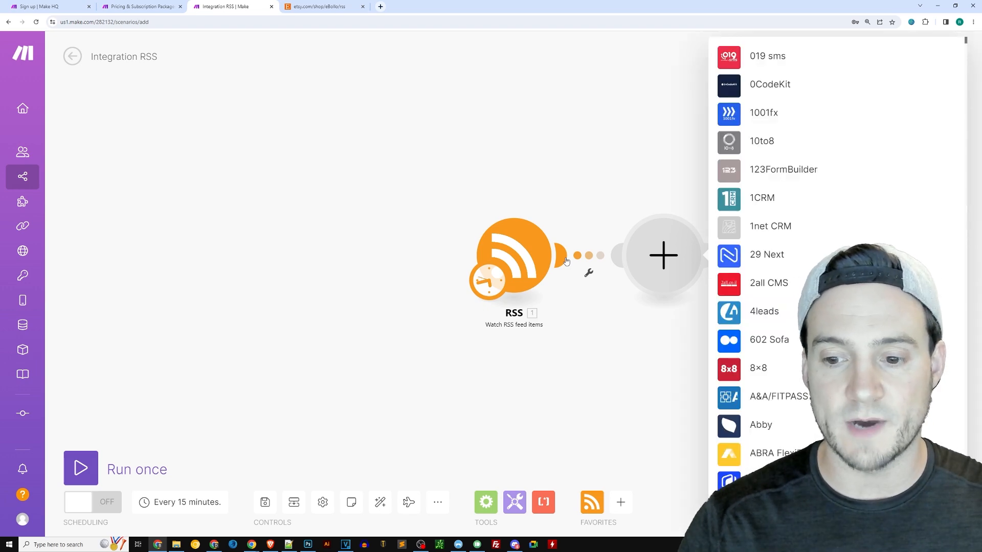
{"action": "type", "text": "twitter"}
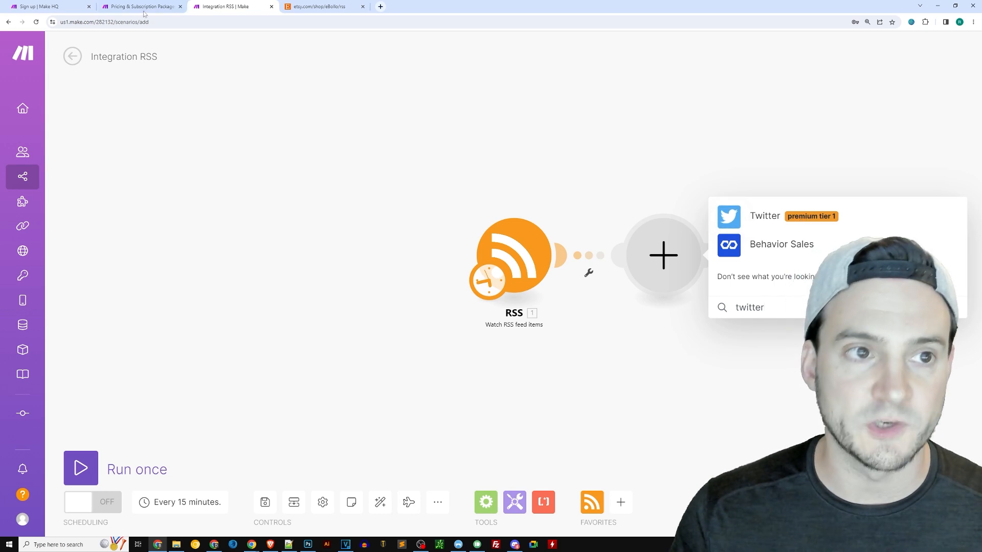
{"action": "left_click", "coordinate": [137, 6]}
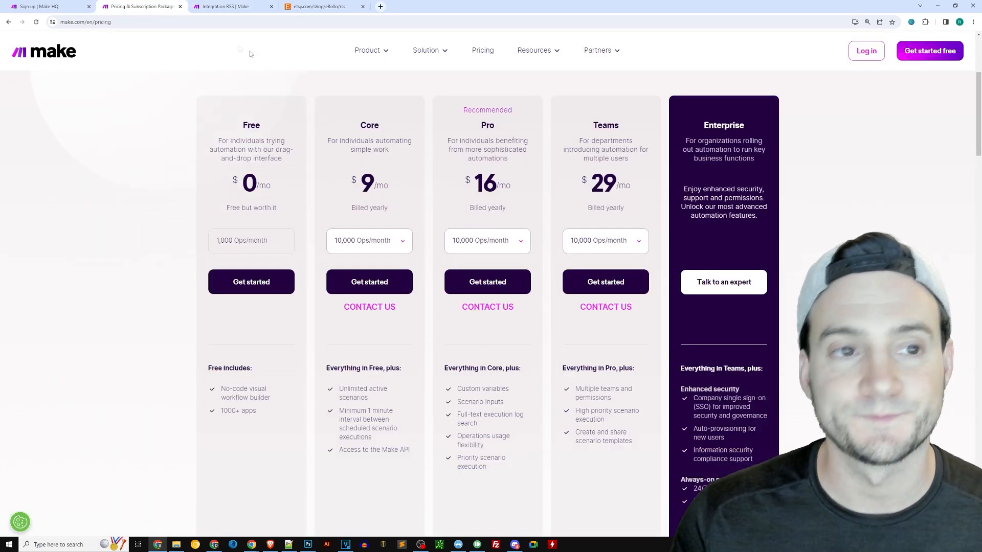
Step: Return to the scenario and choose Twitter for the second module
{"action": "left_click", "coordinate": [234, 7]}
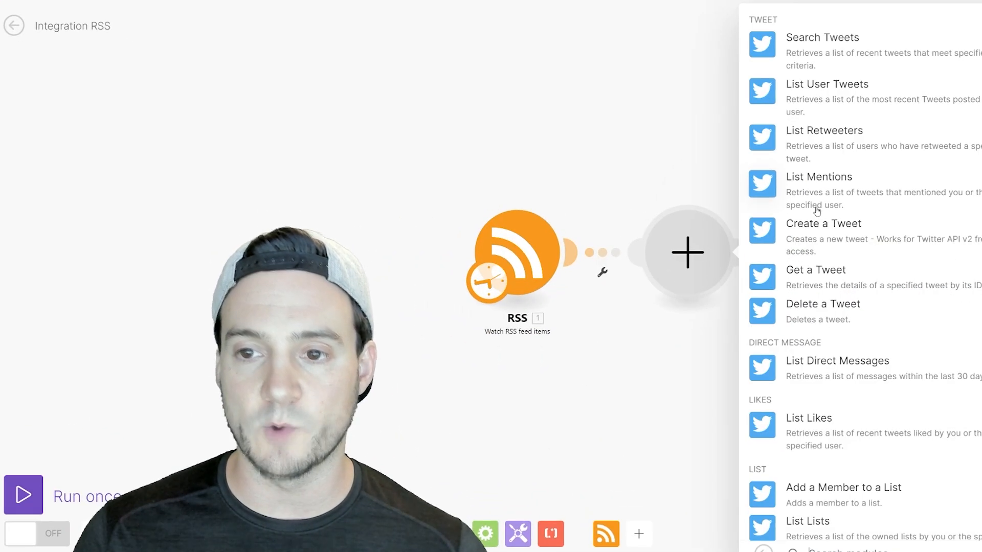
Step: Choose 'Create a Tweet' for the Twitter module with an OAuth 2.0 connection
{"action": "scroll", "scroll_direction": "down", "scroll_amount": 3}
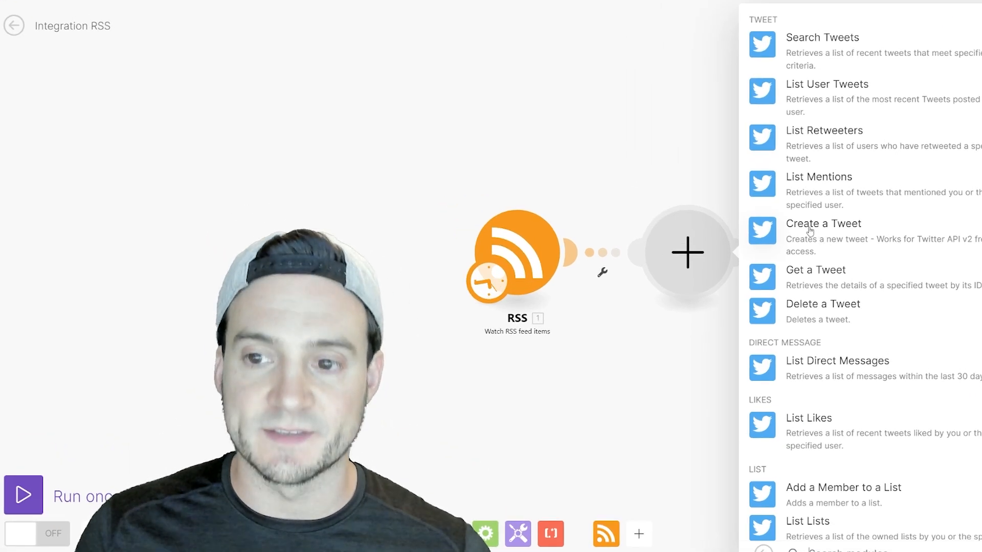
{"action": "left_click", "coordinate": [824, 224]}
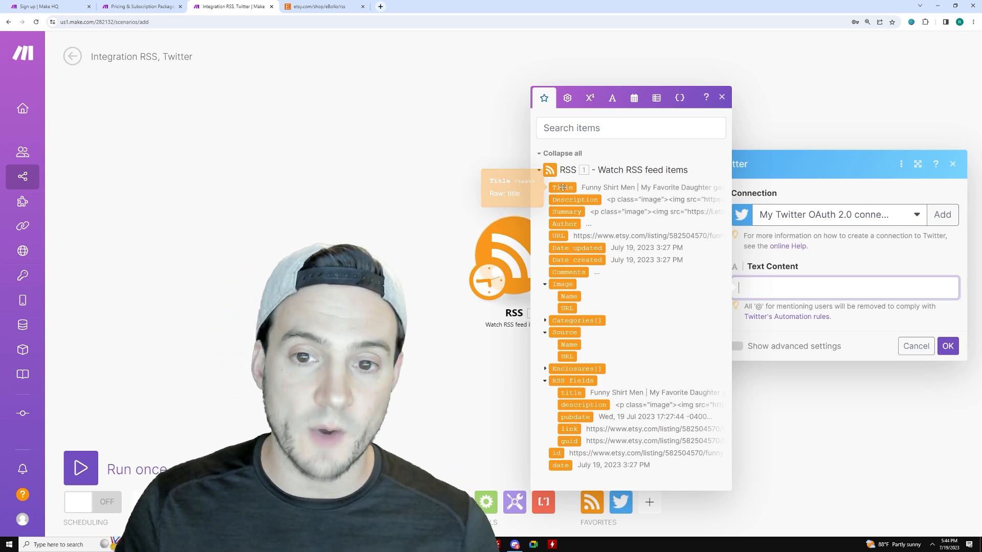
Step: Map the RSS item's Title and URL into the tweet text and save
{"action": "left_click", "coordinate": [563, 187]}
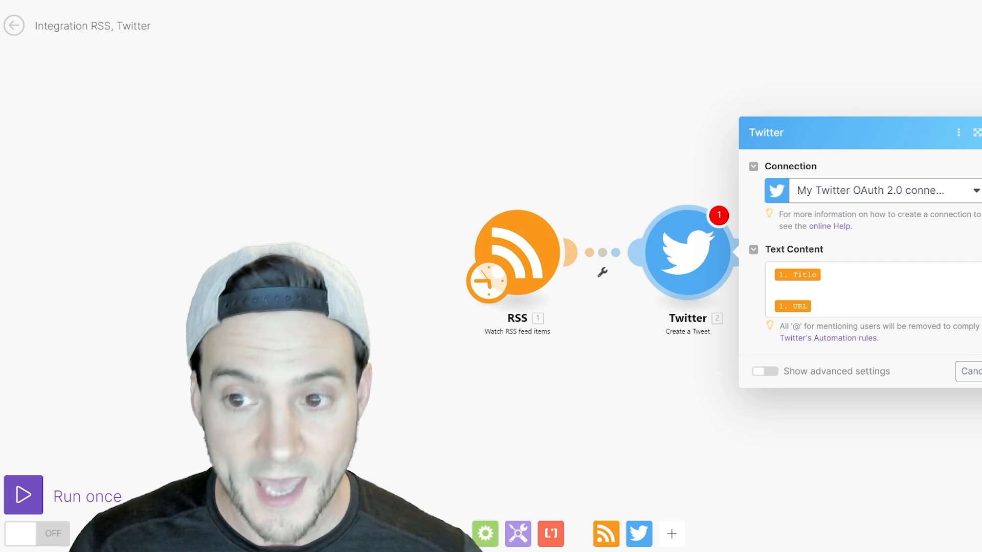
{"action": "left_click", "coordinate": [976, 132]}
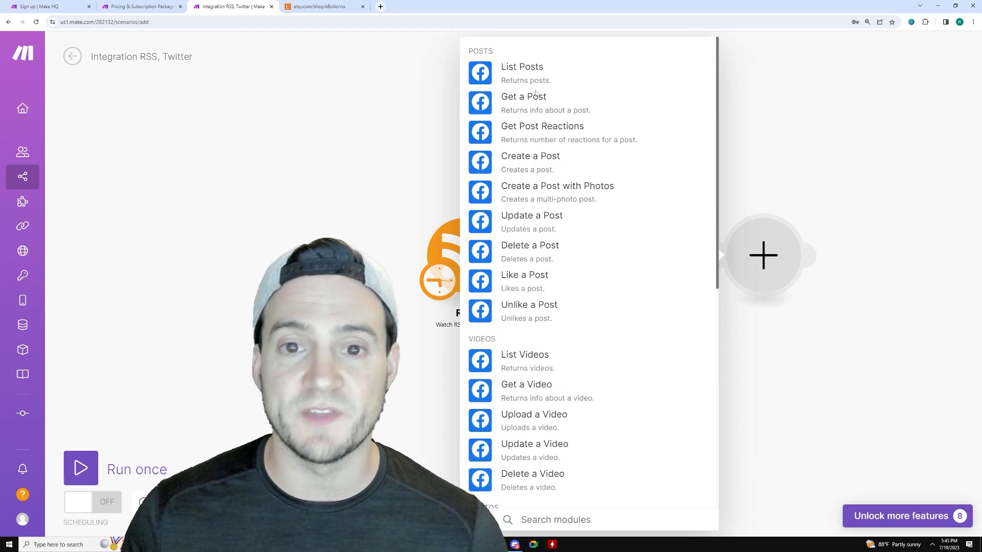
Step: Set the Facebook Pages module to 'Create a Post' and search apps for 'instag'
{"action": "left_click", "coordinate": [530, 156]}
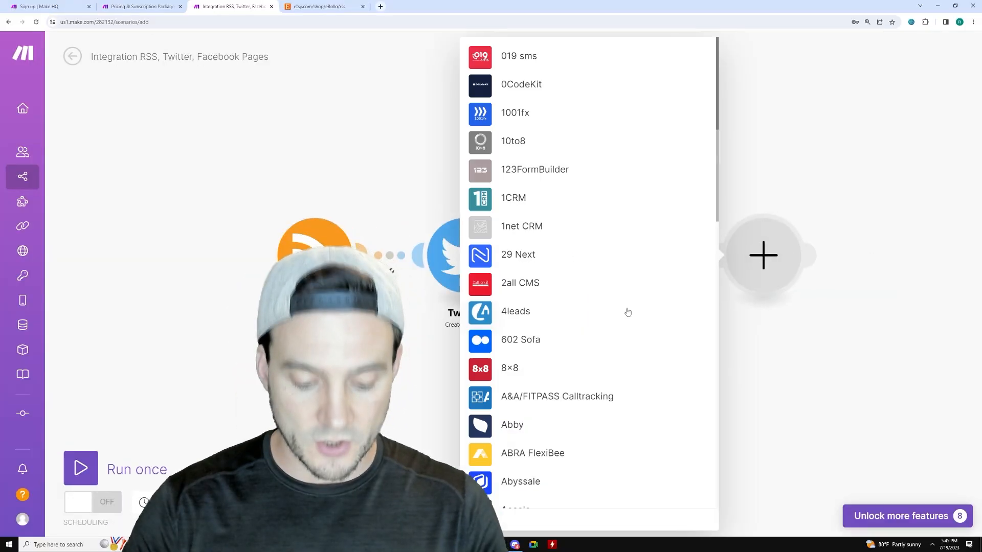
{"action": "type", "text": "instag"}
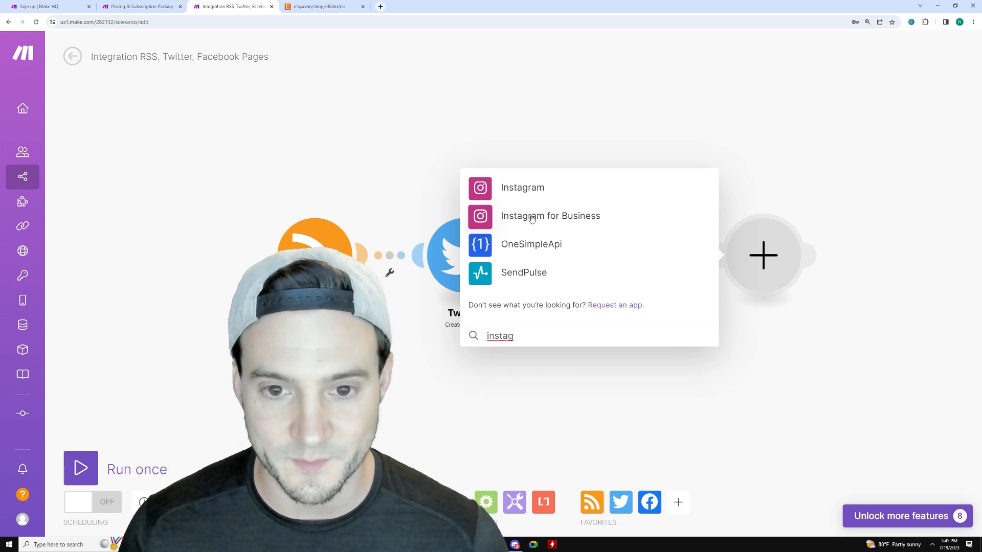
Step: Add an Instagram for Business 'Create a Photo Post' module after Facebook Pages
{"action": "left_click", "coordinate": [521, 188]}
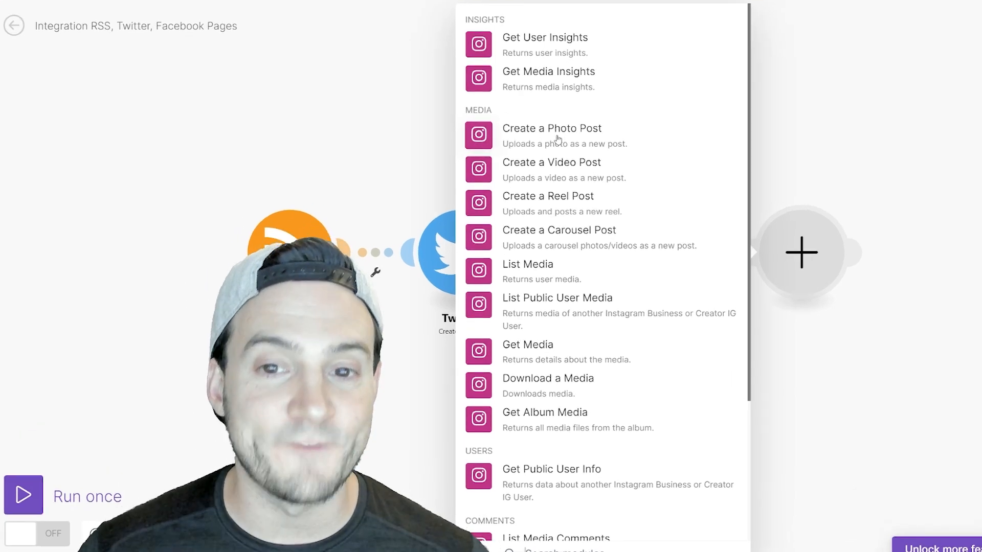
{"action": "left_click", "coordinate": [551, 128]}
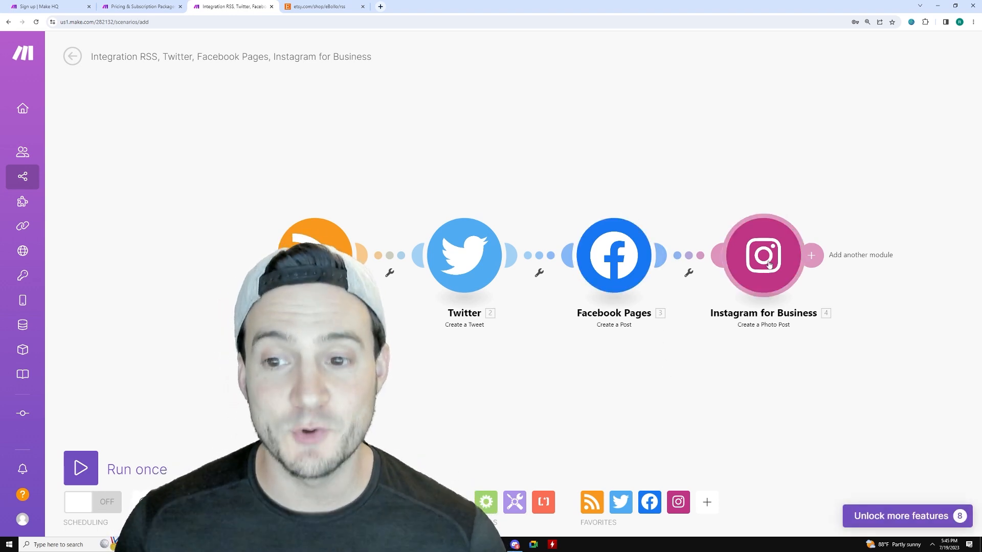
{"action": "mouse_move", "coordinate": [486, 383]}
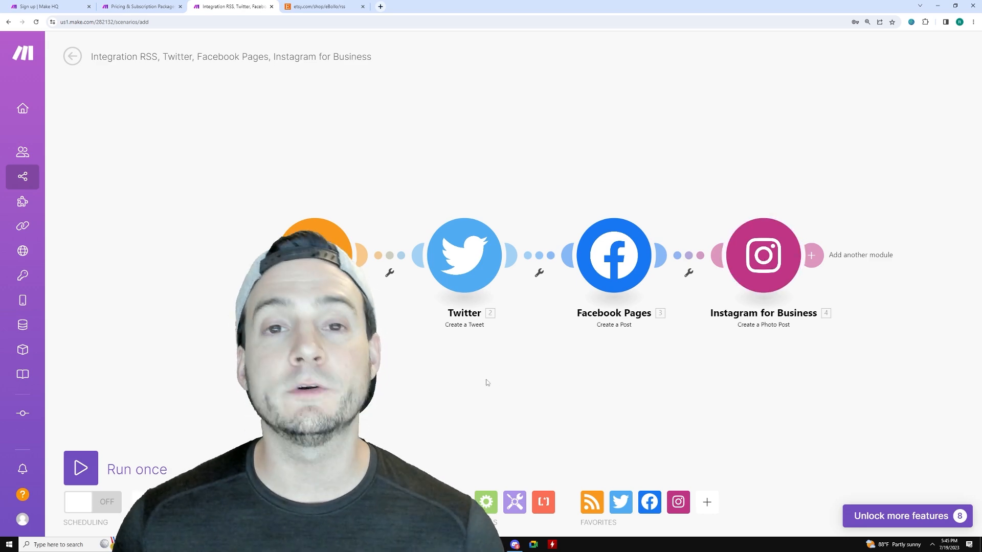
{"action": "mouse_move", "coordinate": [114, 430]}
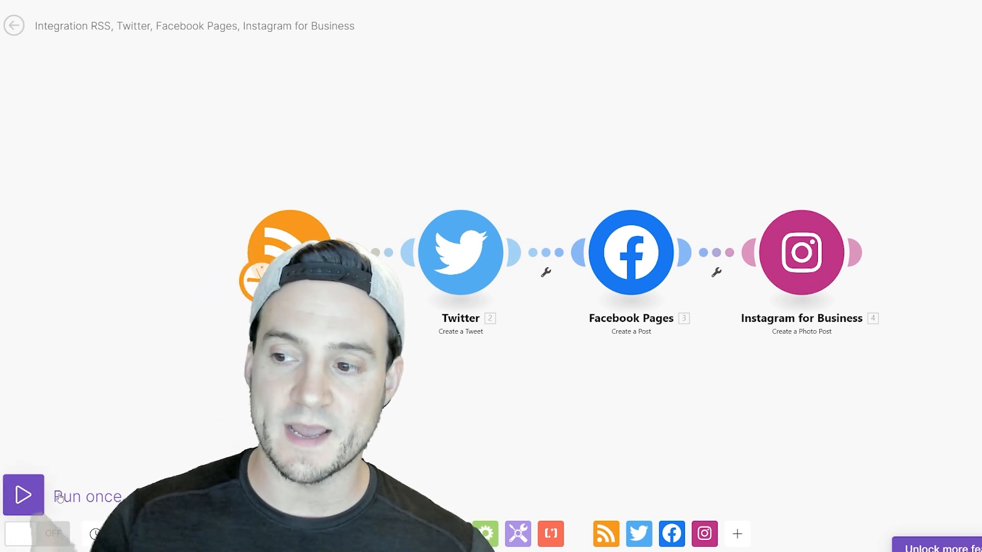
Step: Run the four-module scenario once and review RSS, Twitter and Facebook Pages results
{"action": "left_click", "coordinate": [23, 496]}
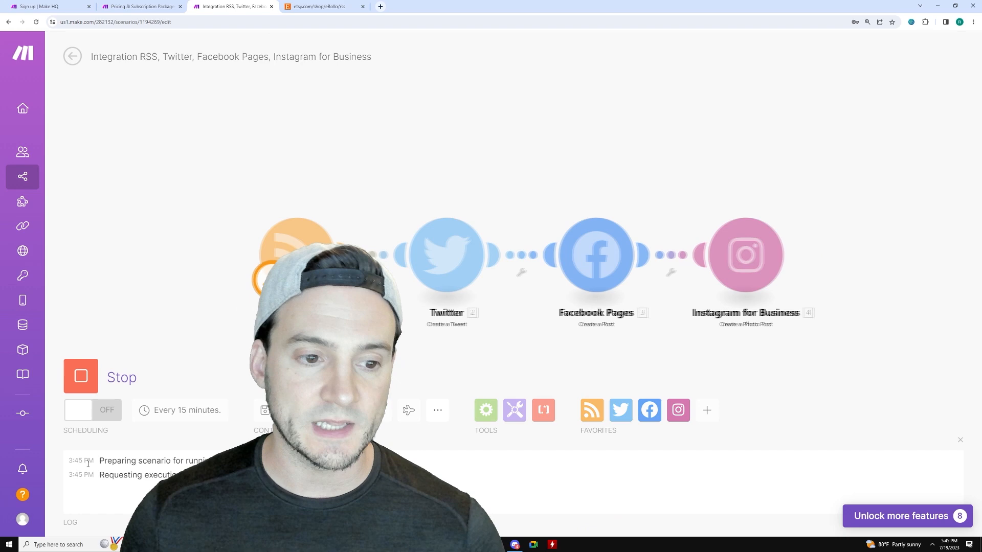
{"action": "left_click", "coordinate": [80, 376]}
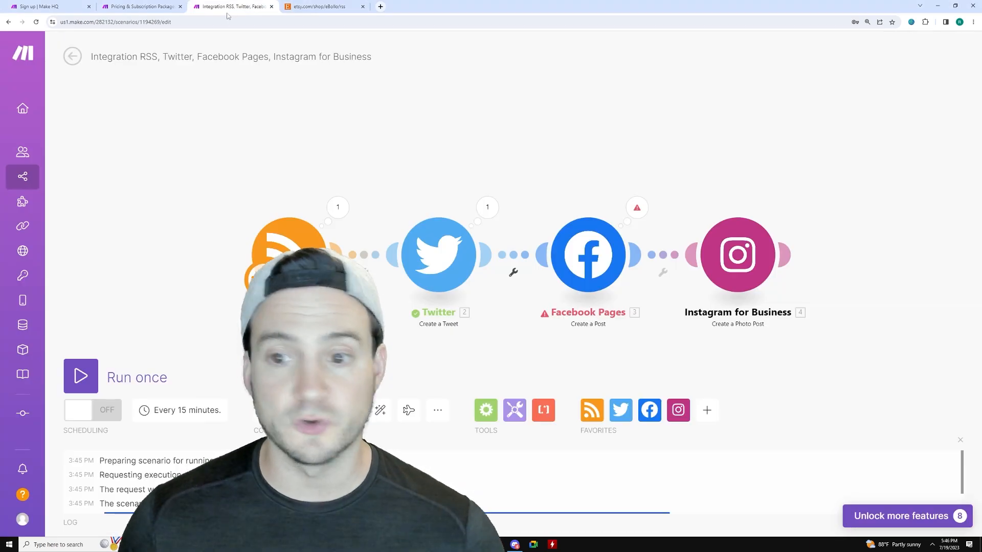
{"action": "mouse_move", "coordinate": [725, 75]}
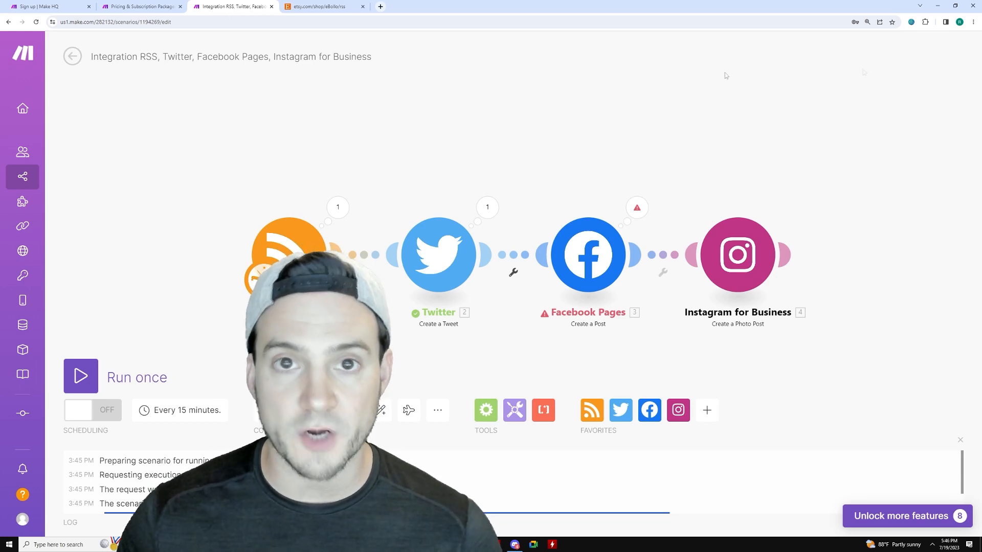